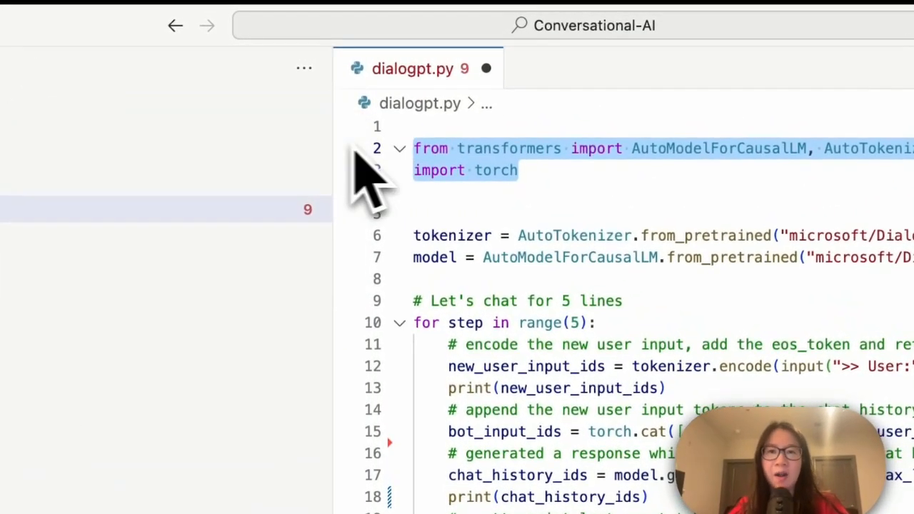
Label the two debug prints as user_token and chat_history_ids, then start typing python3 in the terminal.
click(568, 170)
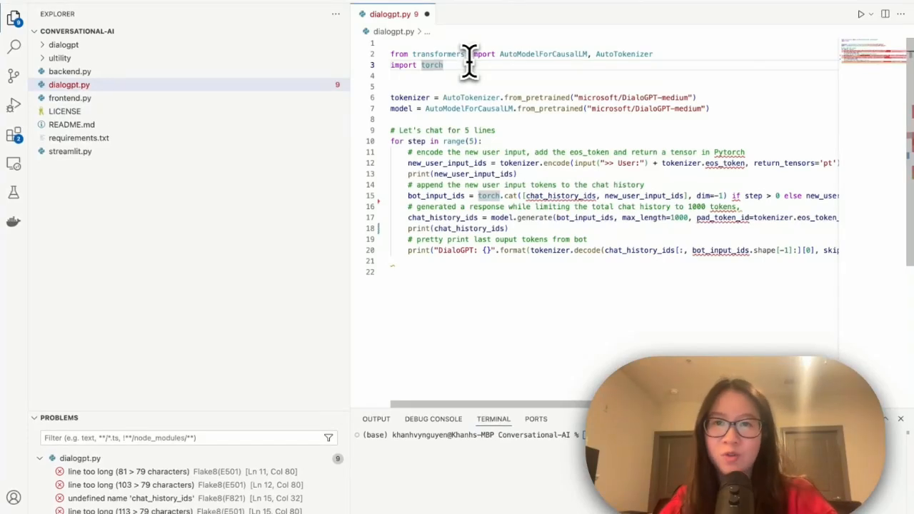
mouse_move(500, 65)
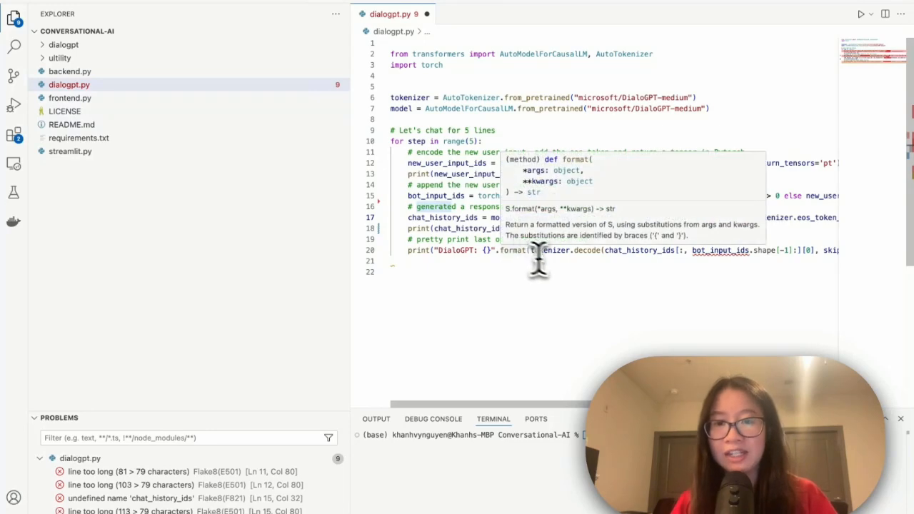
mouse_move(542, 261)
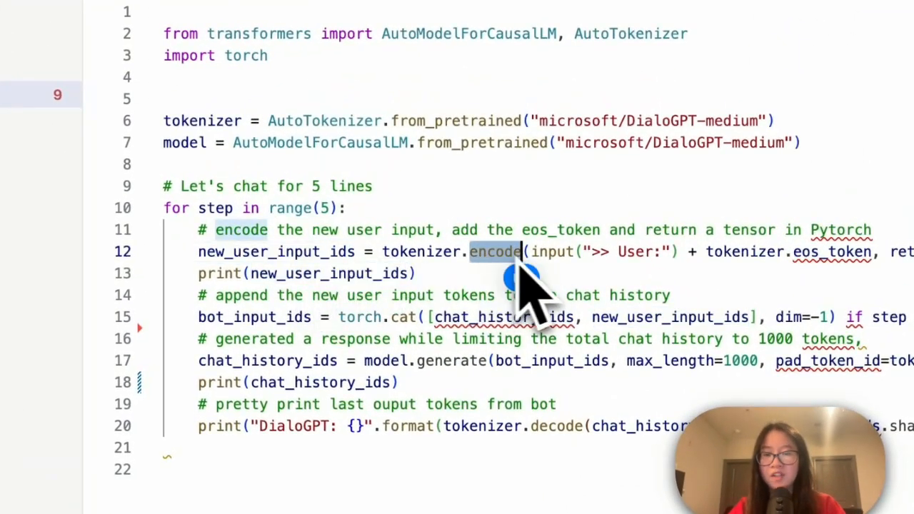
mouse_move(494, 251)
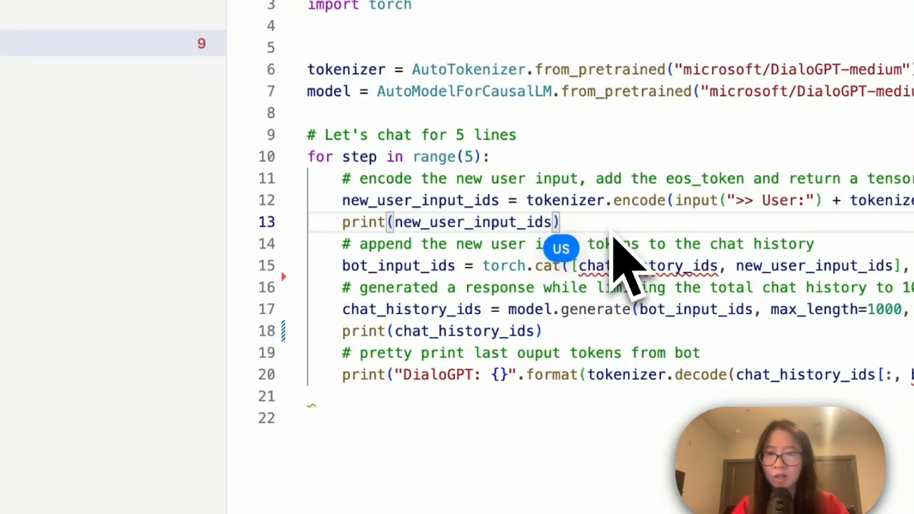
double_click(398, 265)
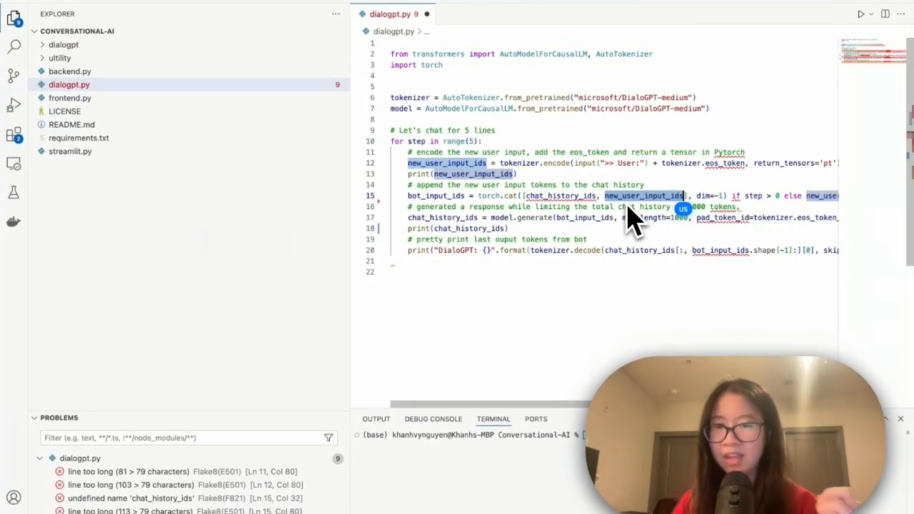
mouse_move(593, 235)
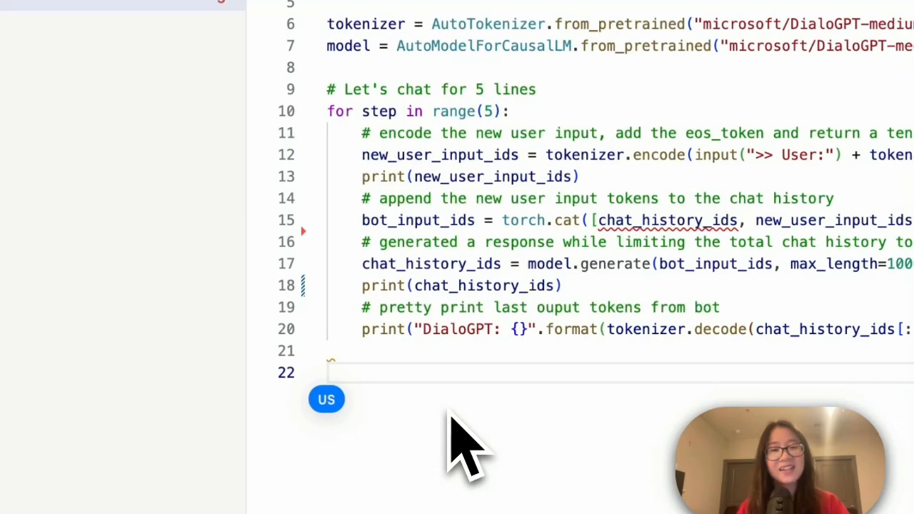
mouse_move(532, 146)
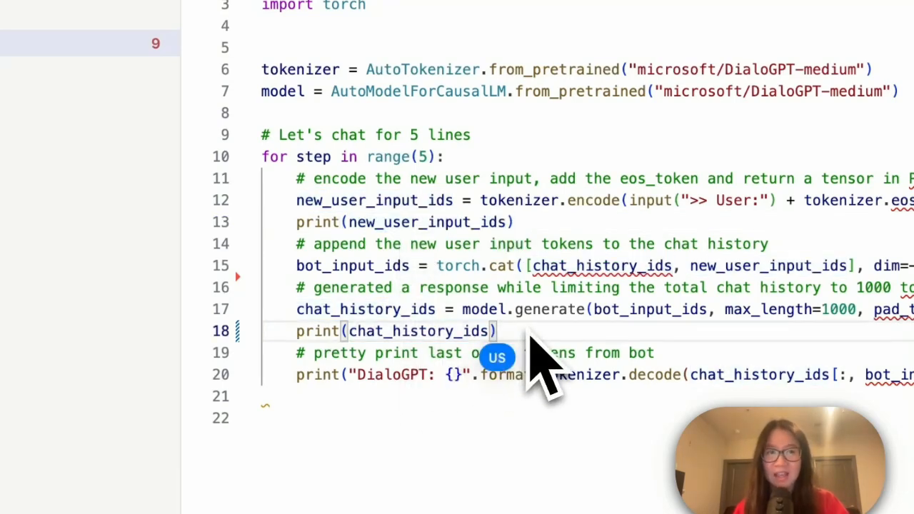
scroll(down, 3)
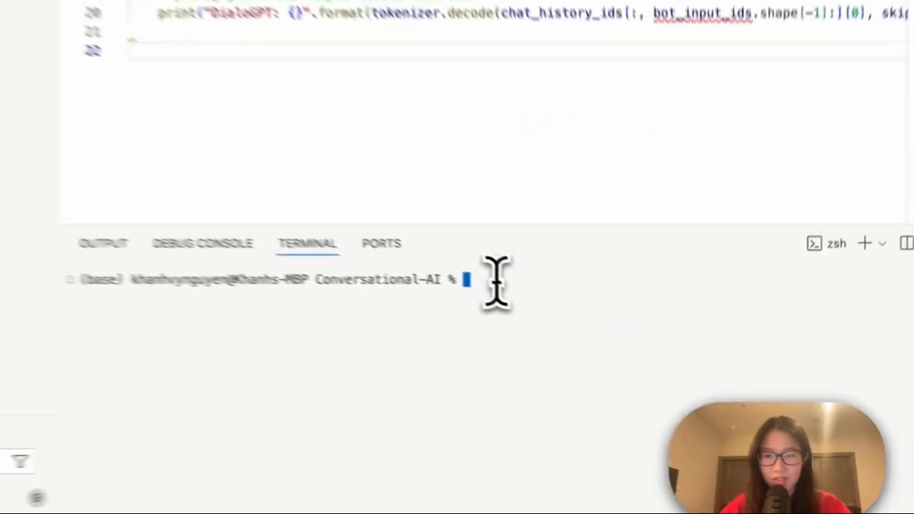
text(python3)
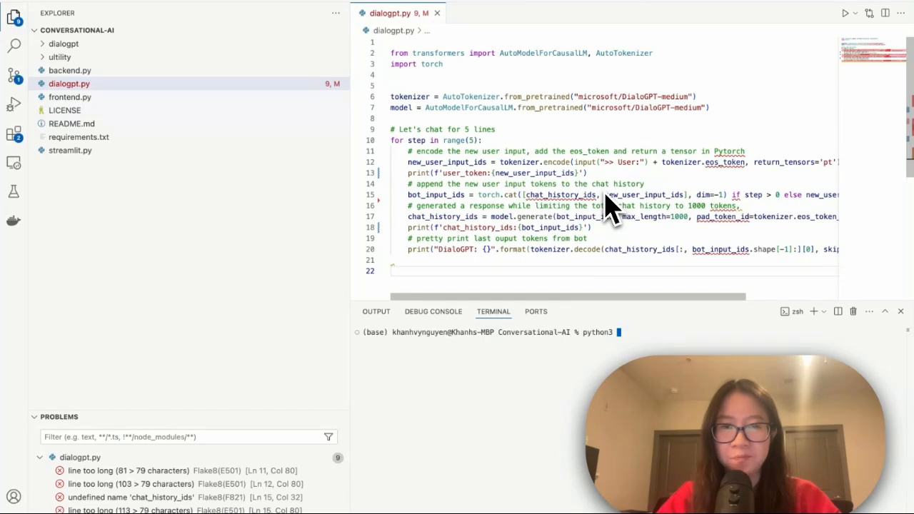
mouse_move(485, 82)
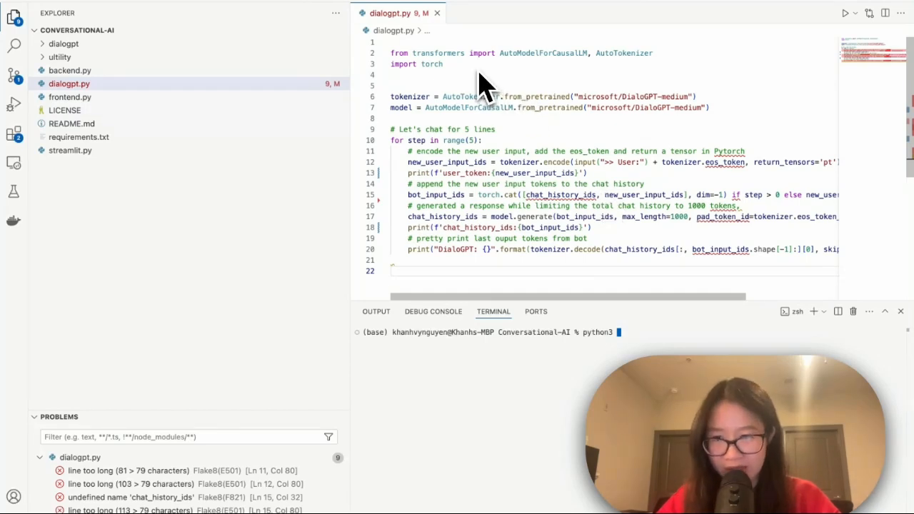
mouse_move(579, 275)
text( dialogpt)
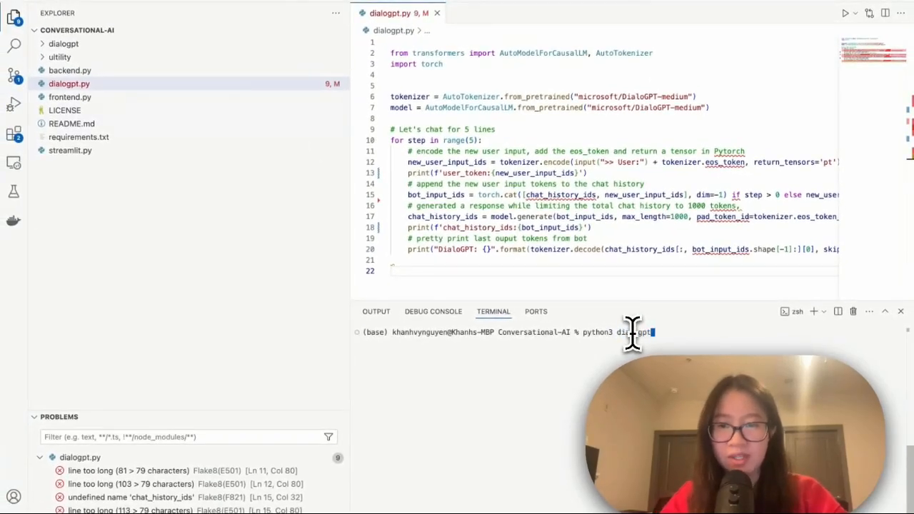
Run python3 dialogpt.py in the terminal.
text(.py)
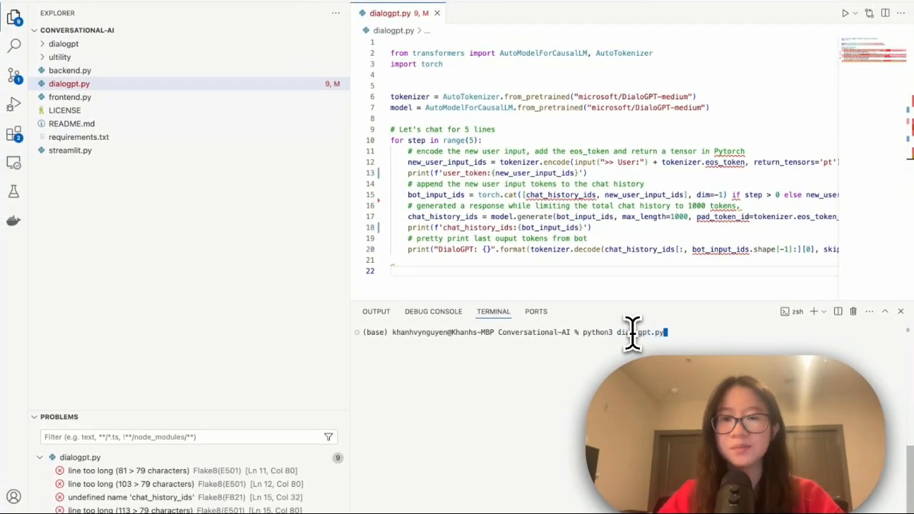
key(Enter)
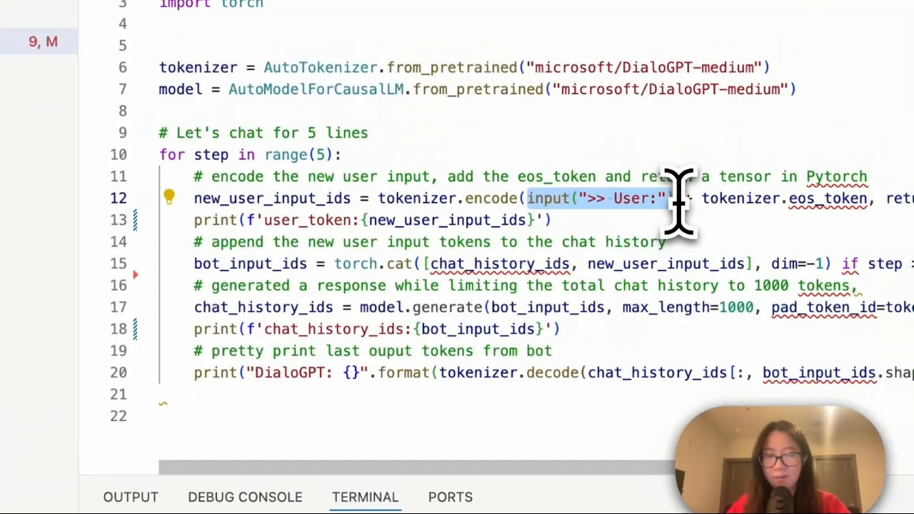
mouse_move(539, 164)
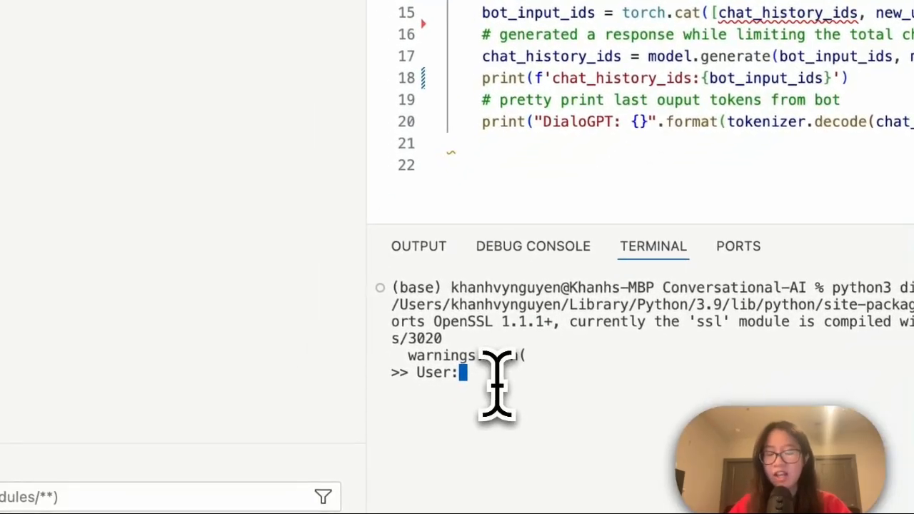
Greet DialoGPT and ask about today, then answer its beach reply with 'But now is winter'.
text(Hello, how are you)
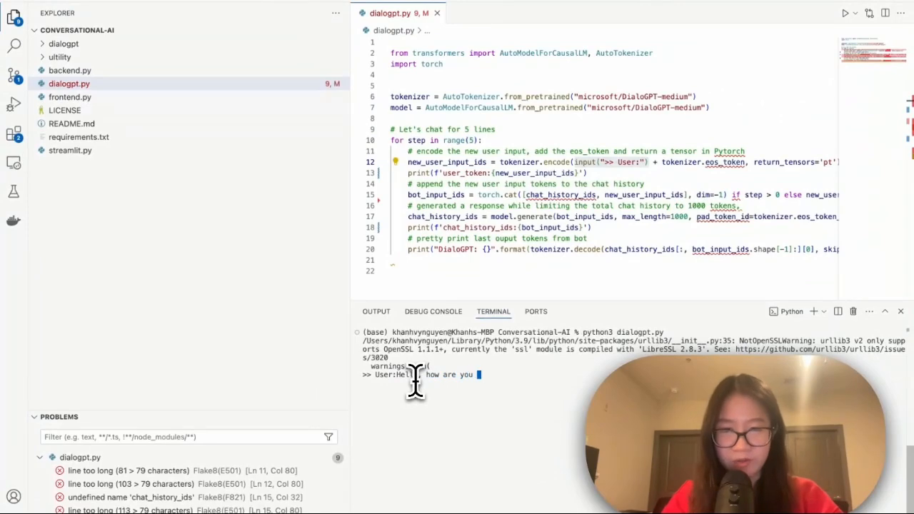
text(today?)
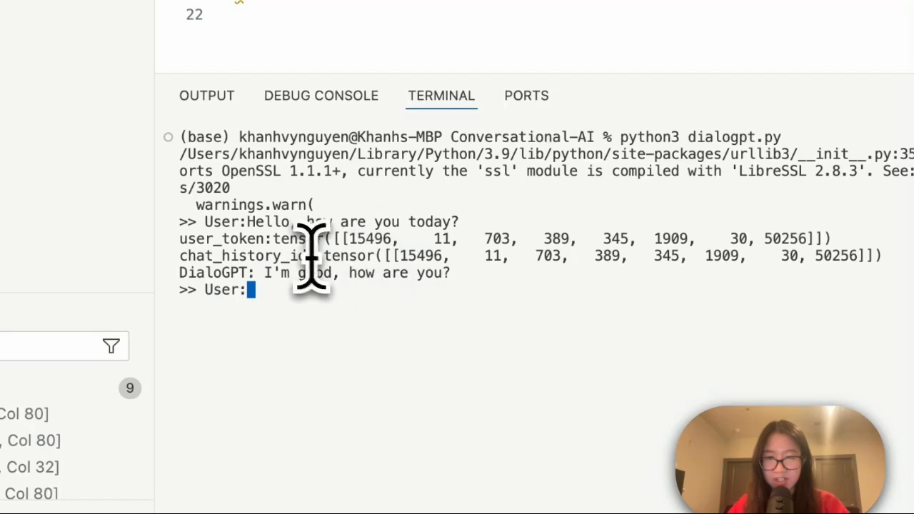
double_click(271, 255)
text(Such a good day today. What do you plan to do)
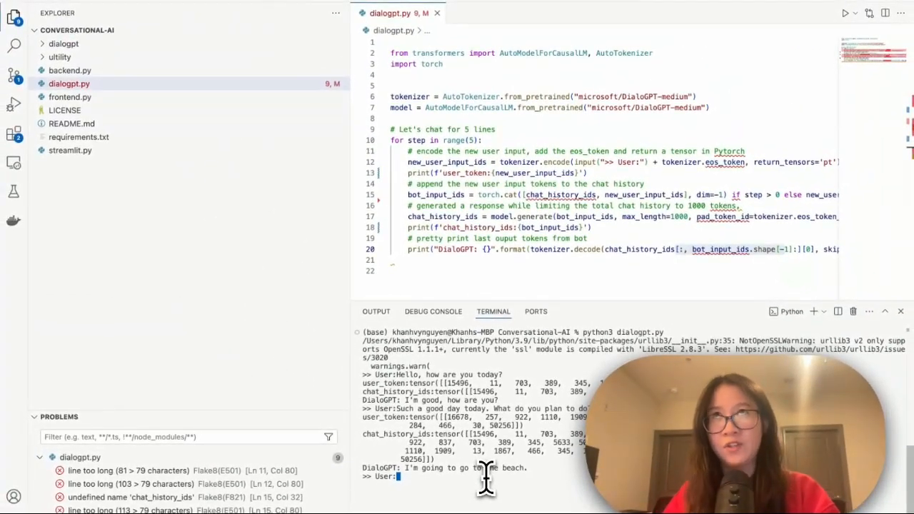
text(But)
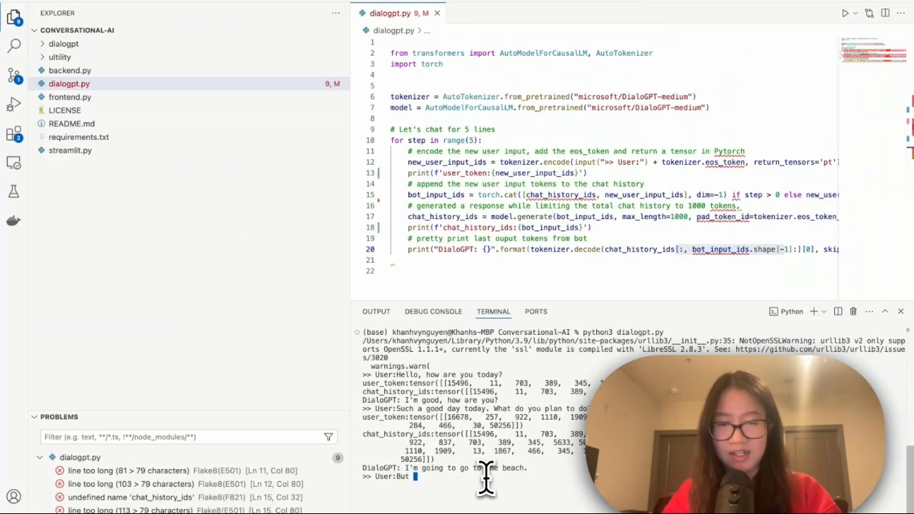
text(now is winter)
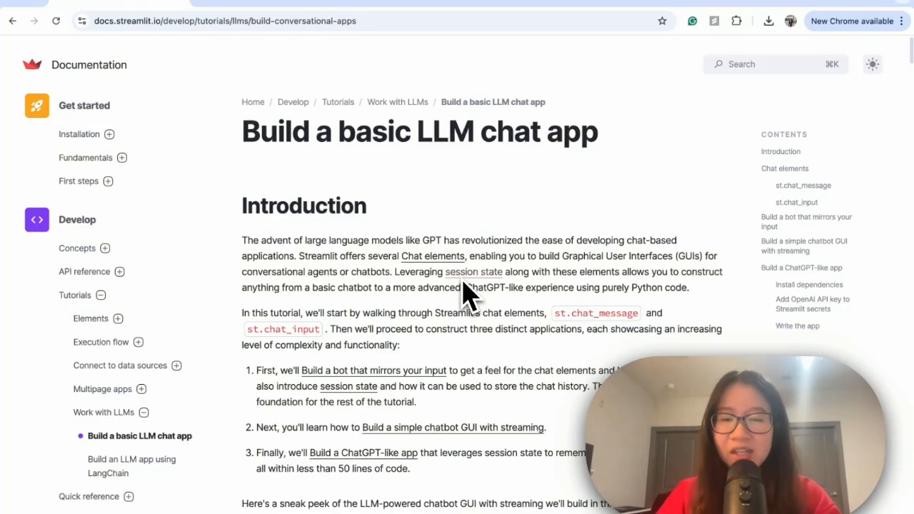
Scroll the LLM chat-app tutorial past st.chat_message and st.chat_input to the Echo Bot demo.
scroll(down, 3)
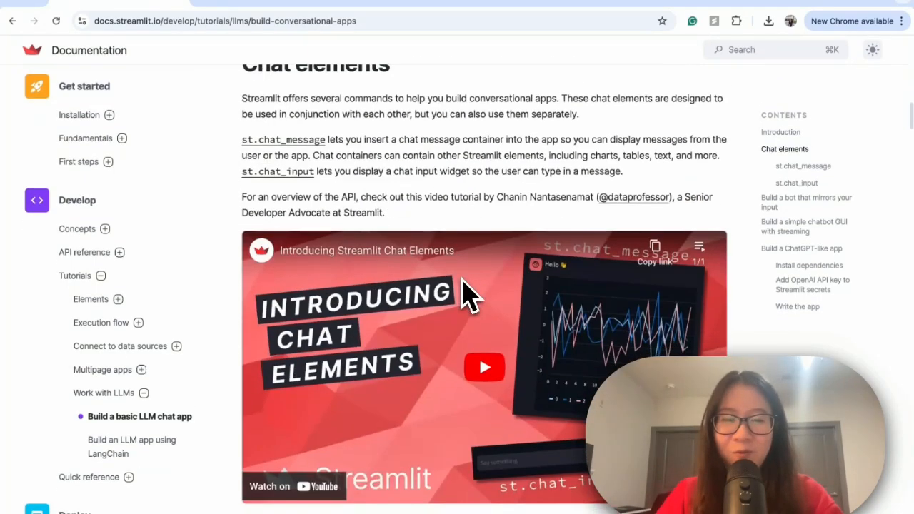
scroll(down, 3)
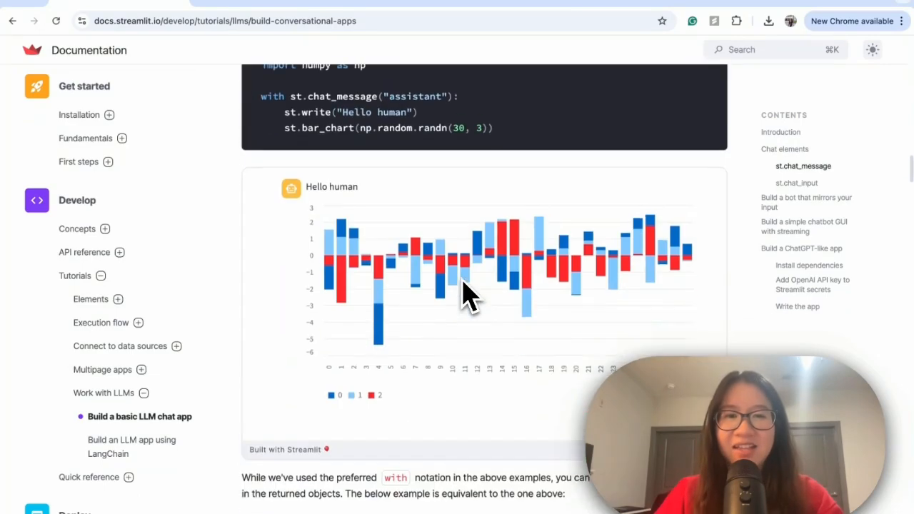
scroll(down, 3)
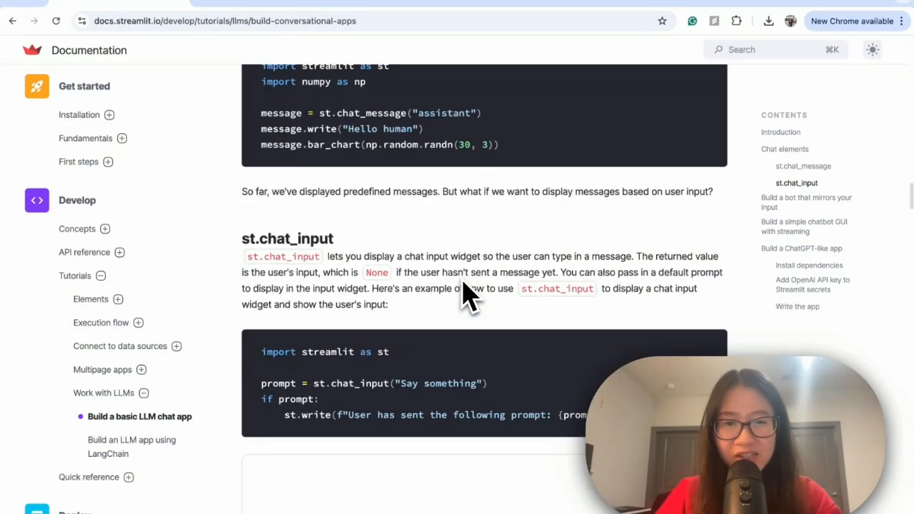
scroll(down, 3)
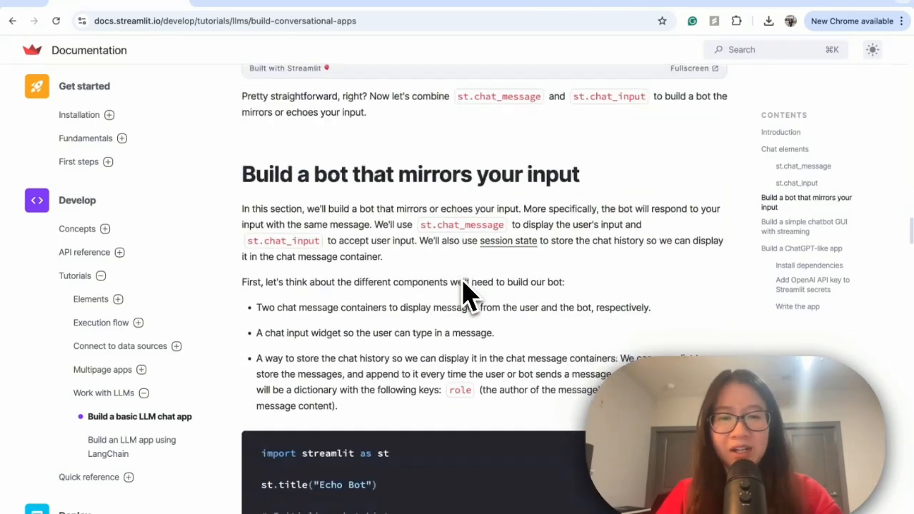
scroll(down, 3)
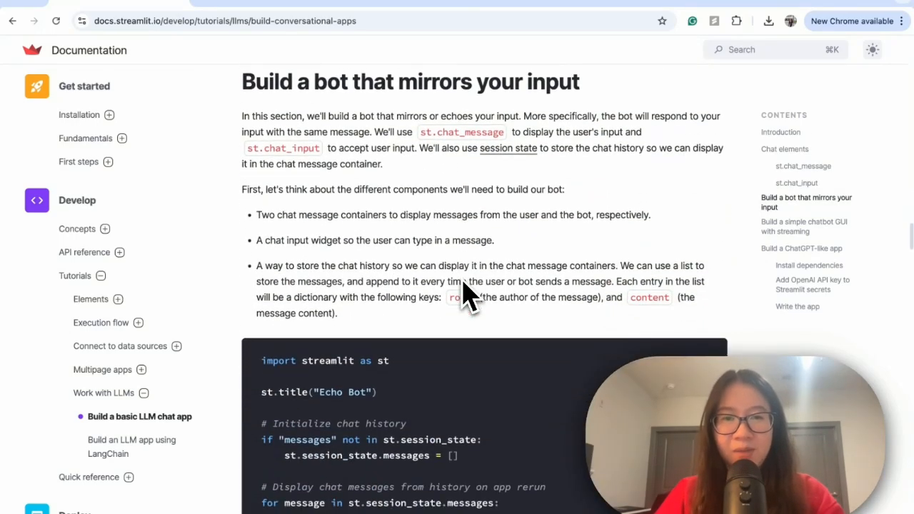
scroll(down, 3)
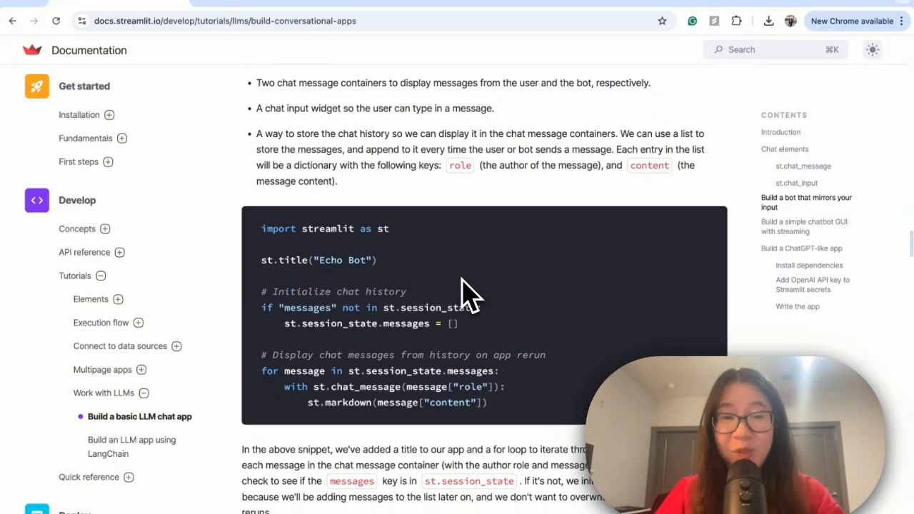
scroll(down, 3)
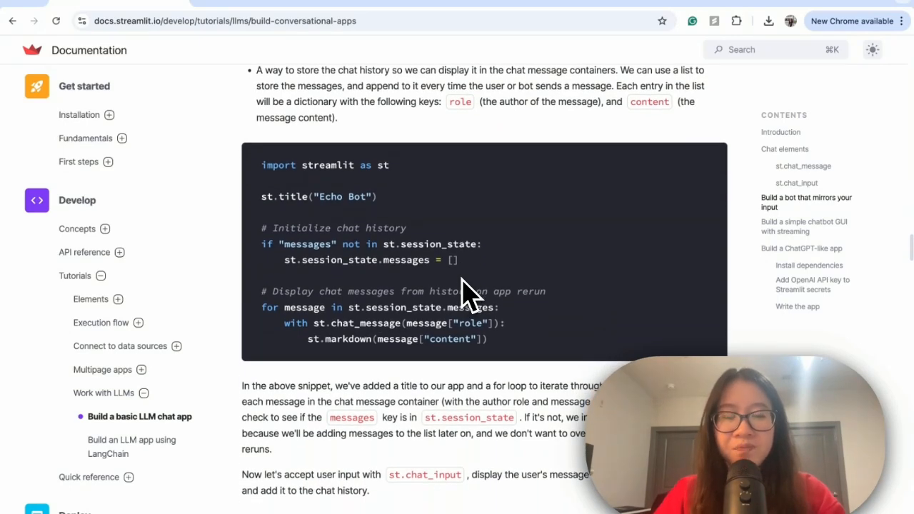
scroll(down, 3)
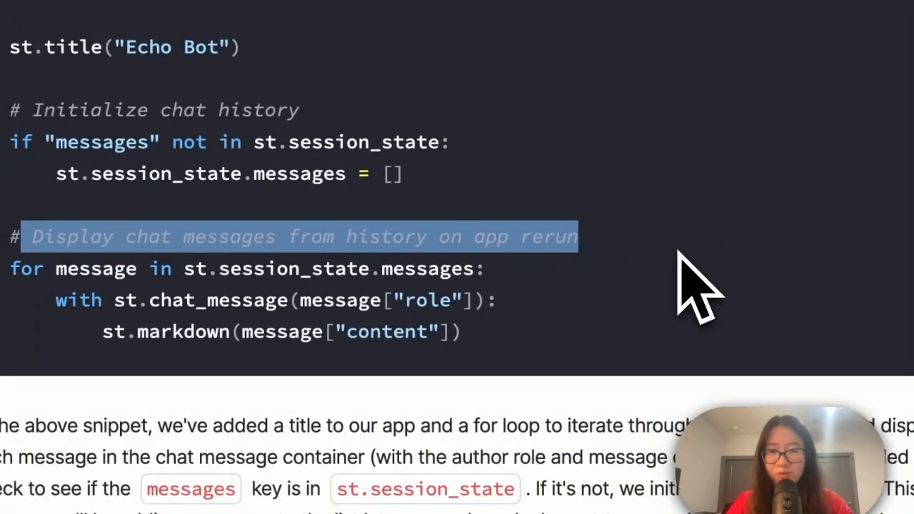
scroll(down, 3)
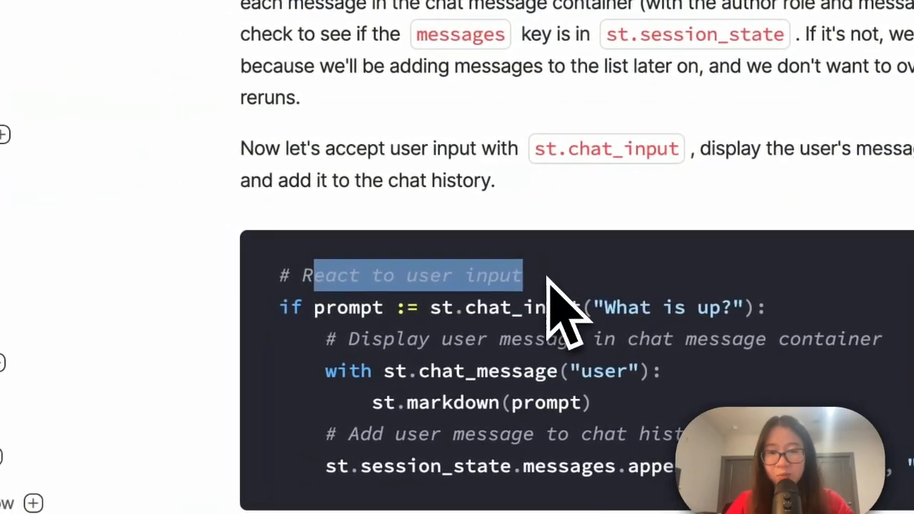
scroll(down, 3)
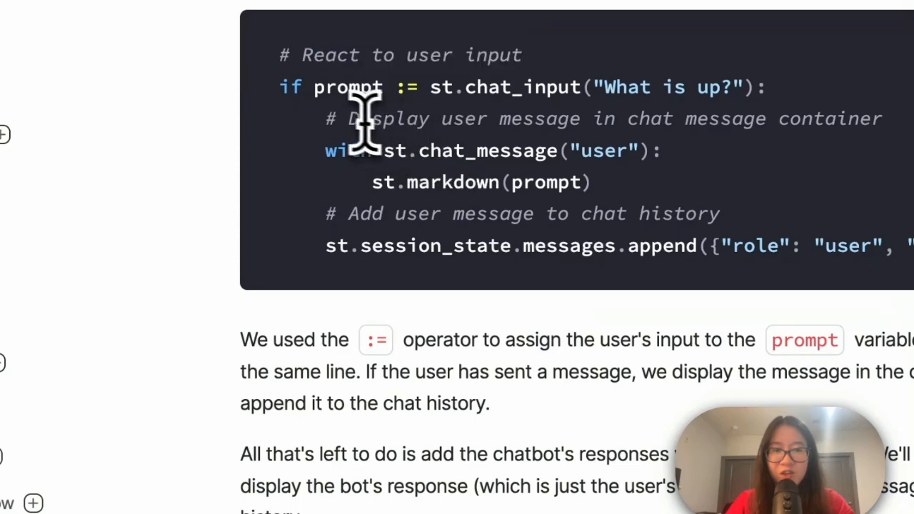
scroll(down, 3)
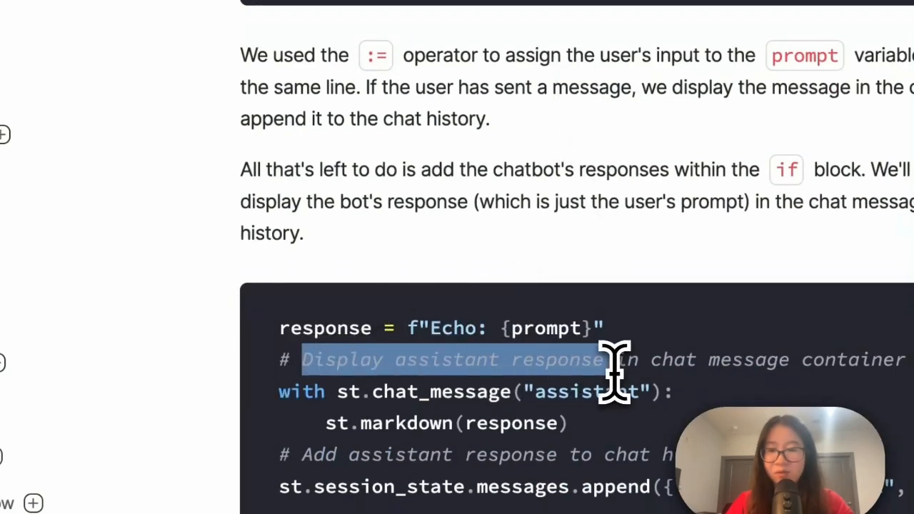
scroll(down, 3)
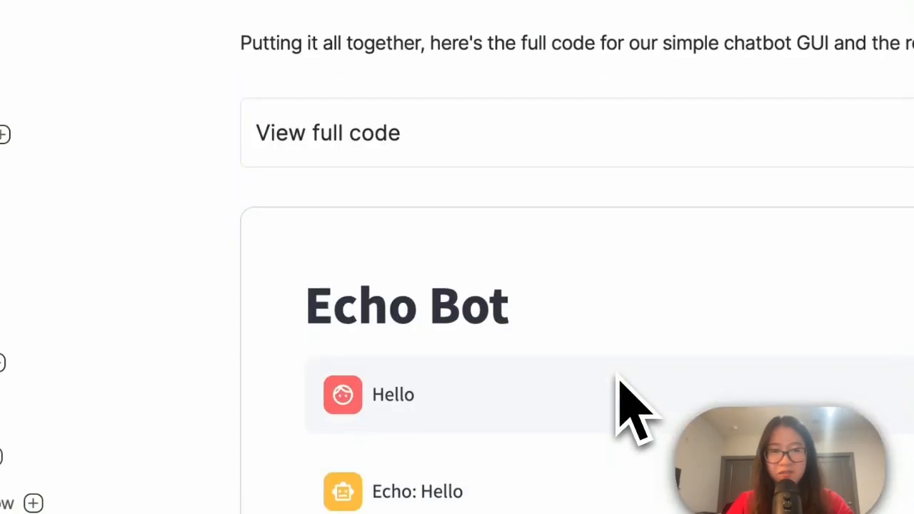
Expand the full Echo Bot code and scroll to the demo echoing 'How are you'.
click(327, 133)
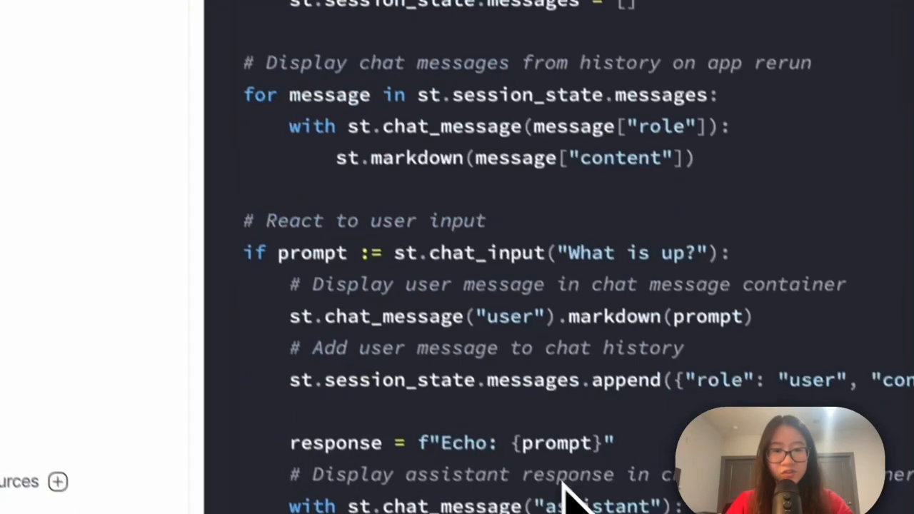
scroll(down, 3)
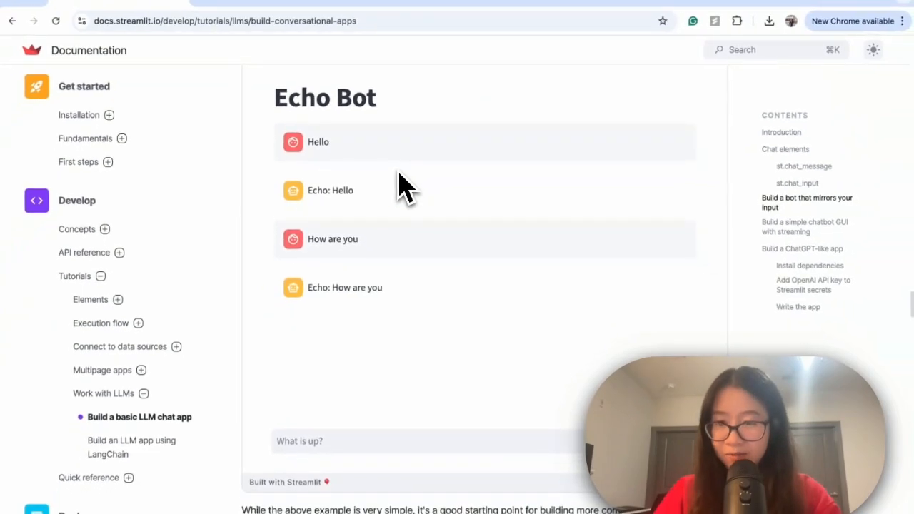
mouse_move(350, 154)
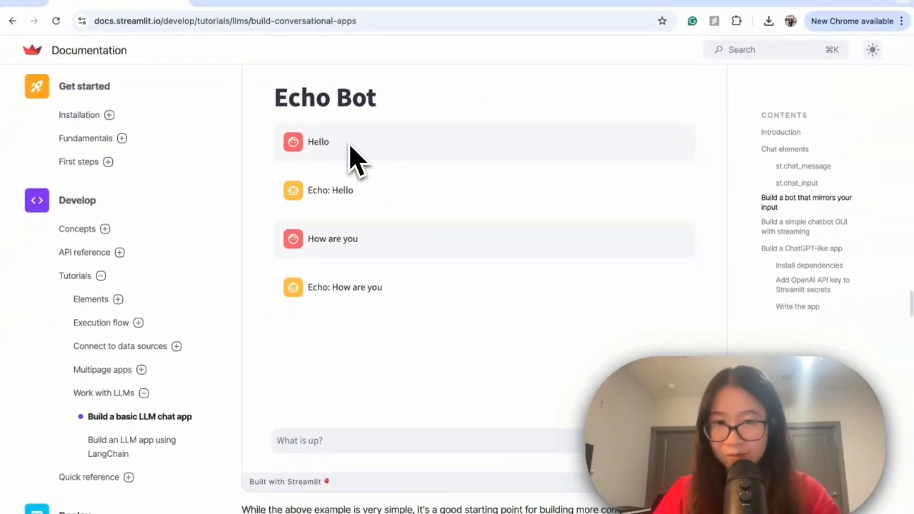
mouse_move(353, 207)
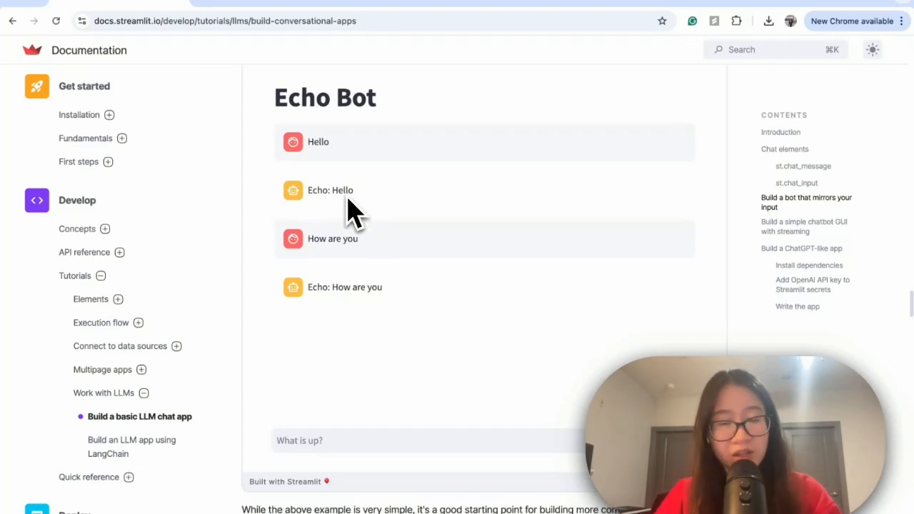
mouse_move(349, 268)
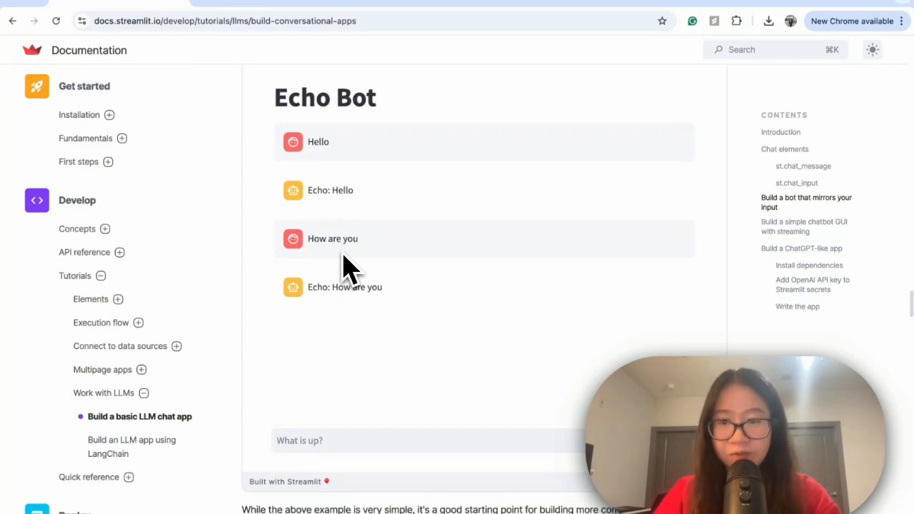
mouse_move(407, 303)
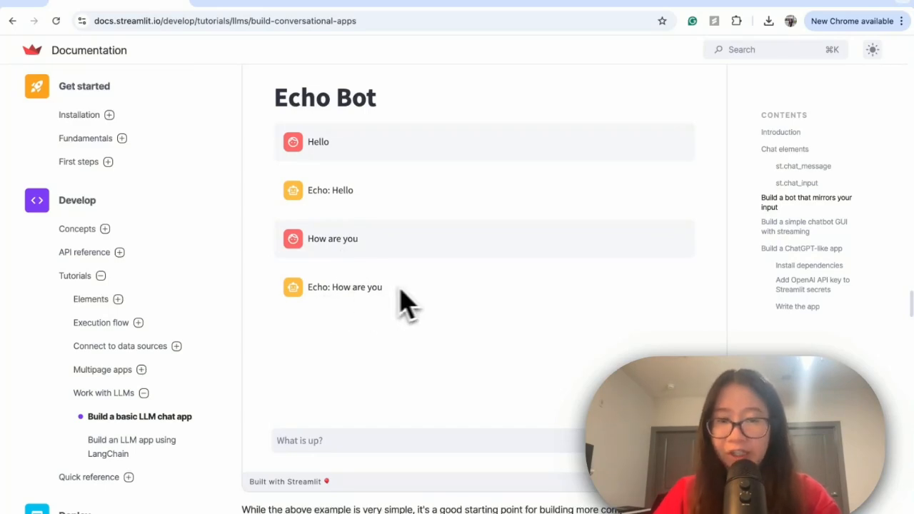
mouse_move(321, 286)
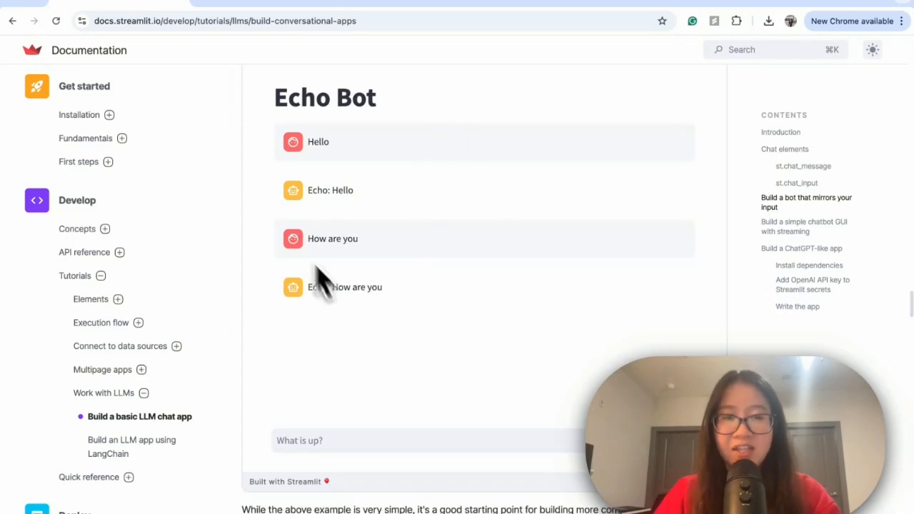
mouse_move(396, 189)
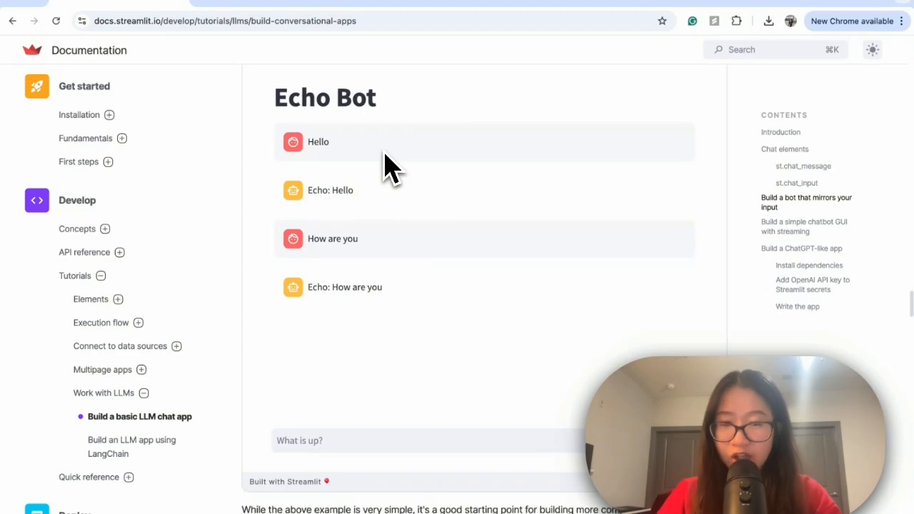
mouse_move(411, 232)
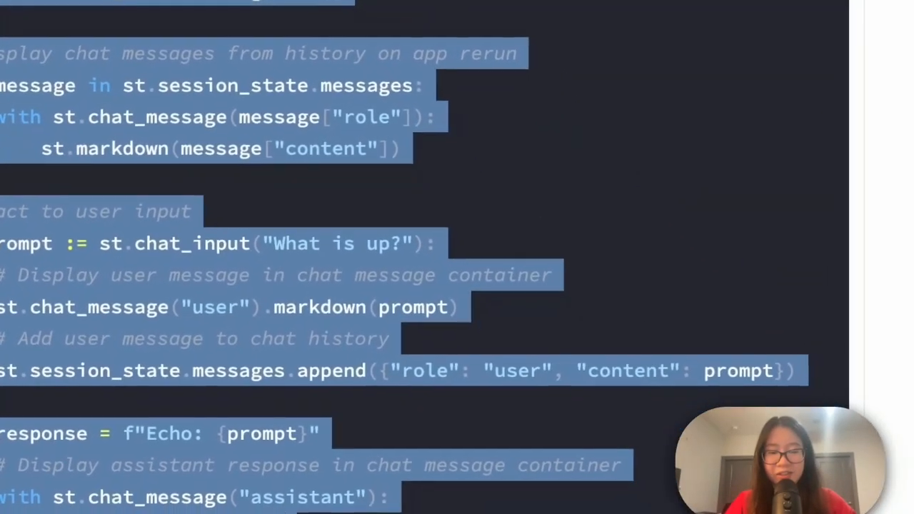
Copy the complete Echo Bot example code with the copy button.
click(454, 27)
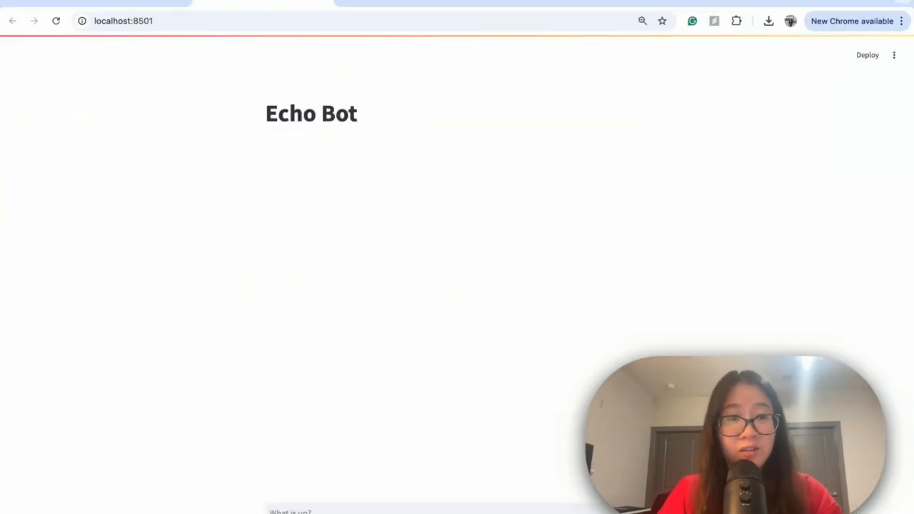
mouse_move(442, 275)
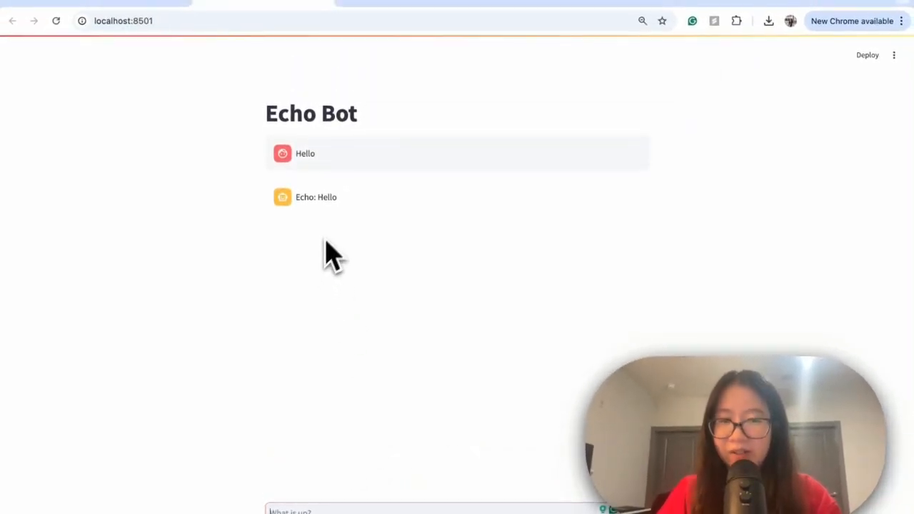
Send 'How are you' to the Echo Bot at localhost:8501.
text(How are you)
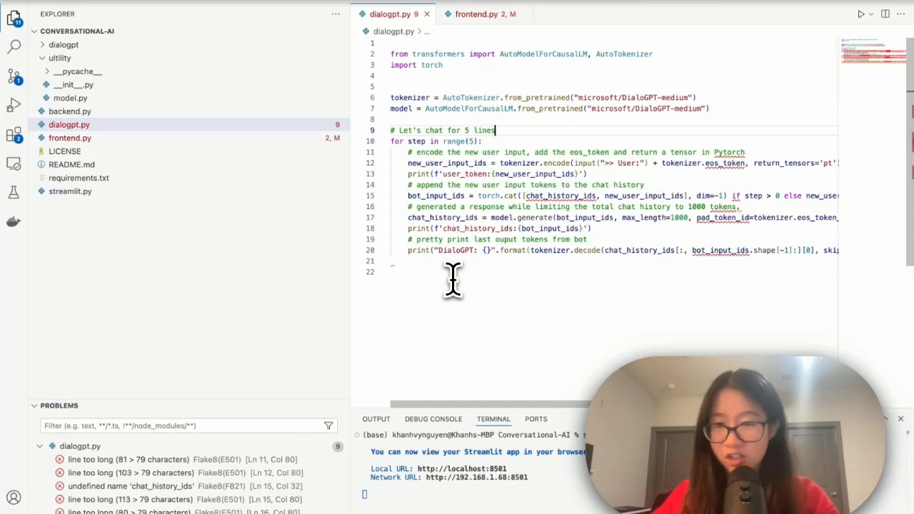
mouse_move(506, 132)
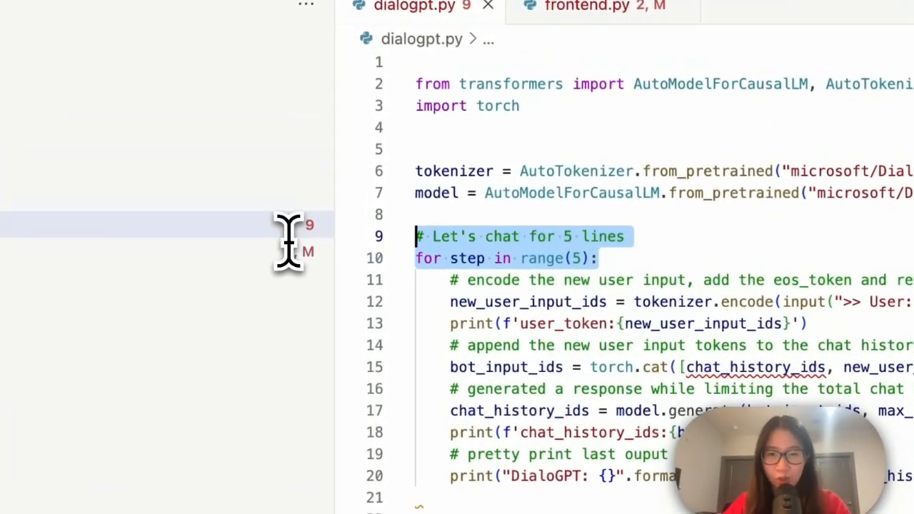
Replace the comment and for-loop lines in dialogpt.py with 'def run(input):'.
text(def run()
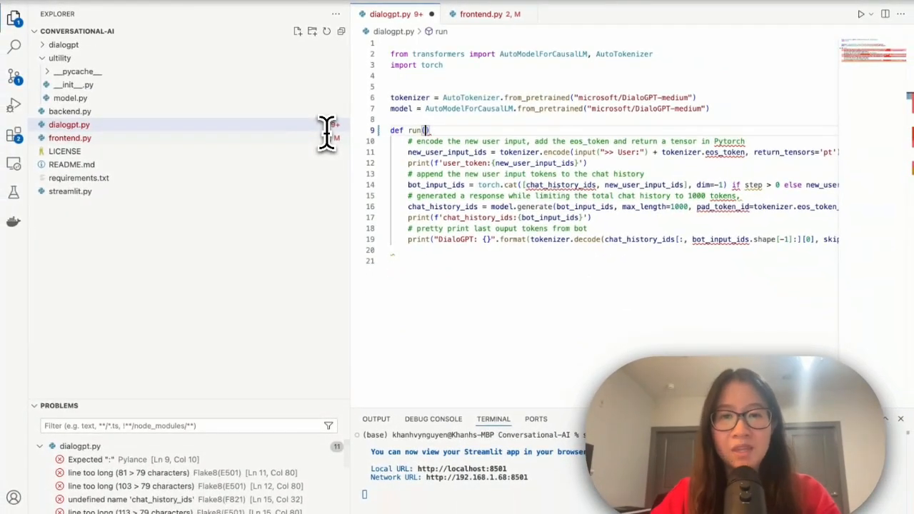
text(input)
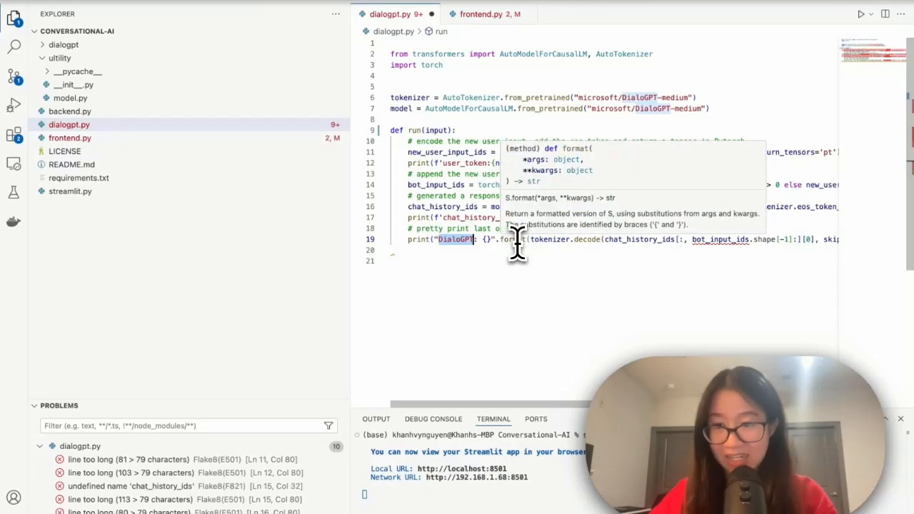
mouse_move(528, 247)
text(reponse)
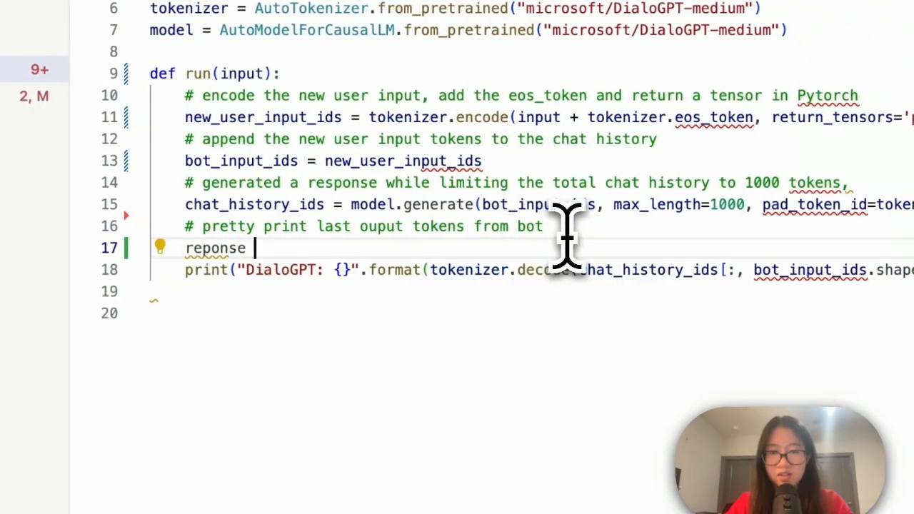
Encode input directly, set bot_input_ids = new_user_input_ids, drop prints, and return the decoded response.
text(=)
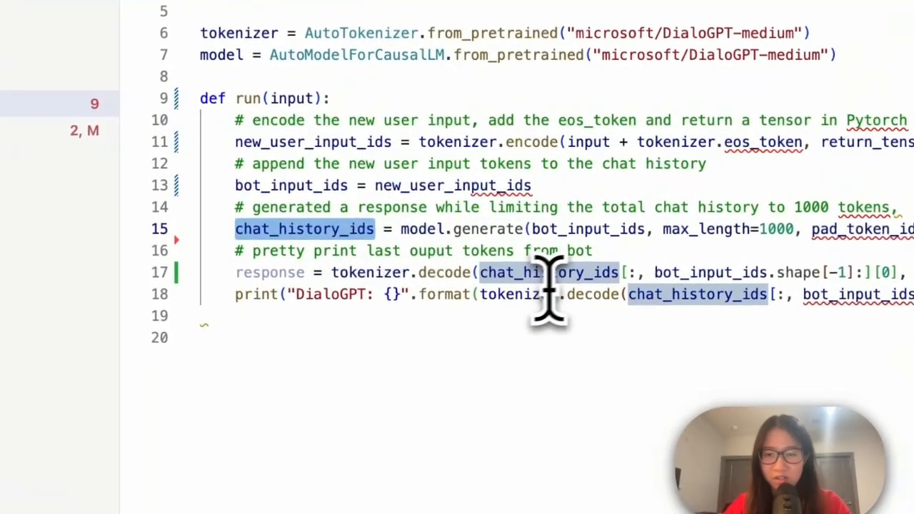
scroll(down, 3)
text(return response)
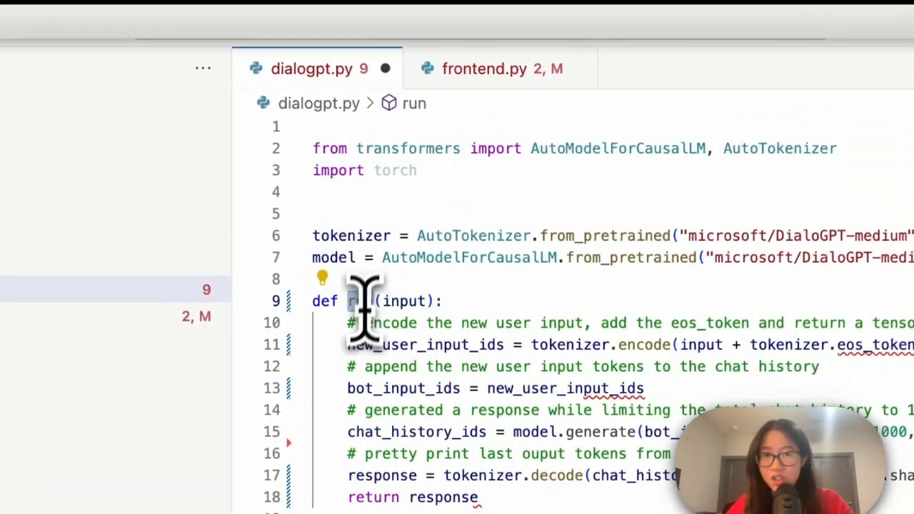
Replace frontend.py's echo response line with 'response = run()', checking the name in dialogpt.py.
click(485, 68)
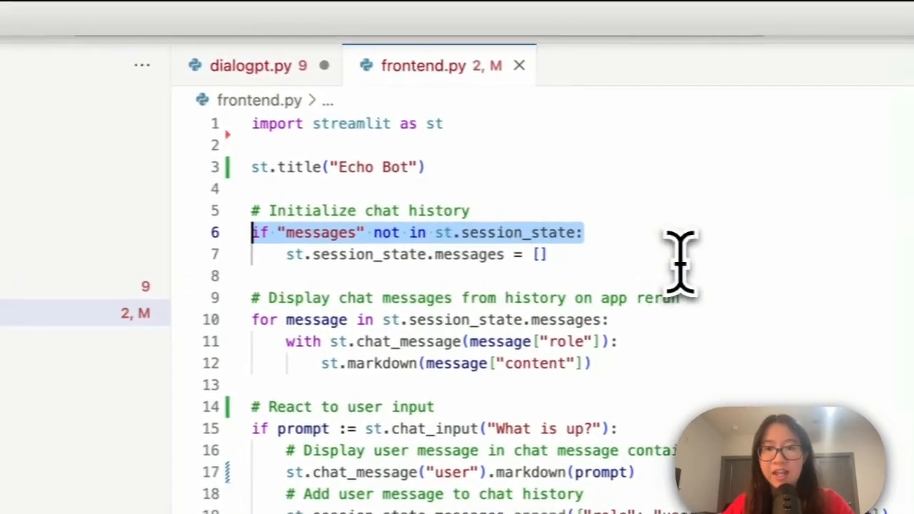
scroll(down, 3)
text(response = run())
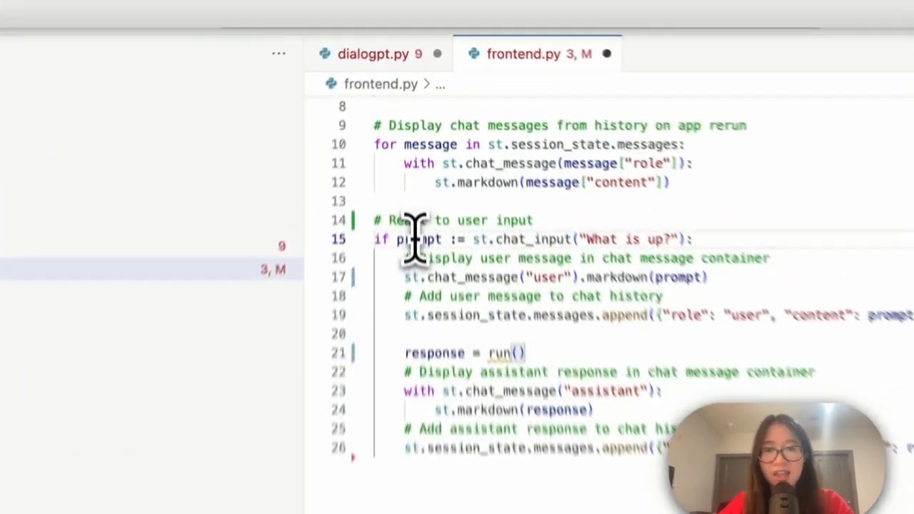
click(373, 53)
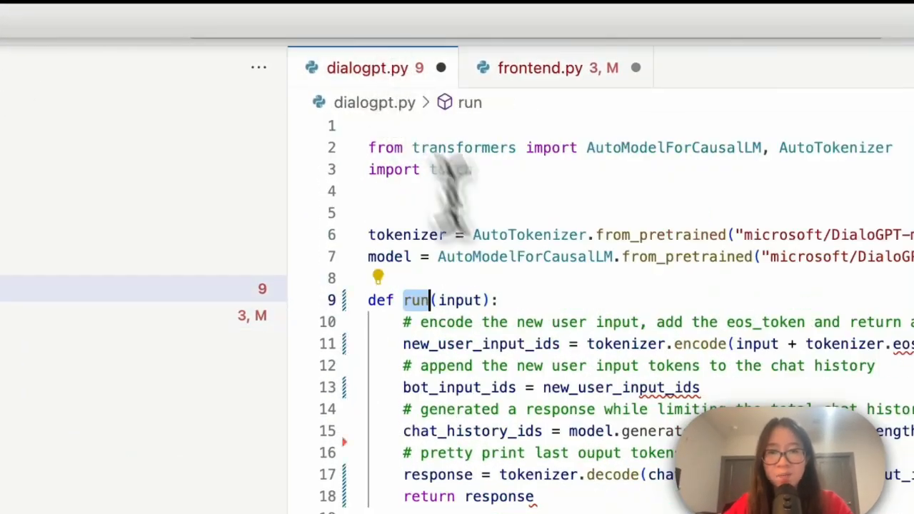
click(541, 67)
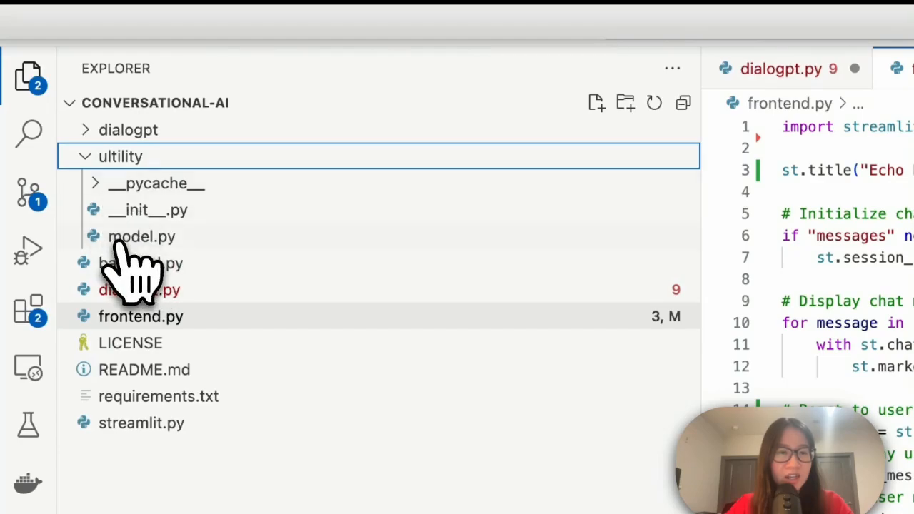
Review the run() function in ultility/model.py, then return to frontend.py.
click(141, 236)
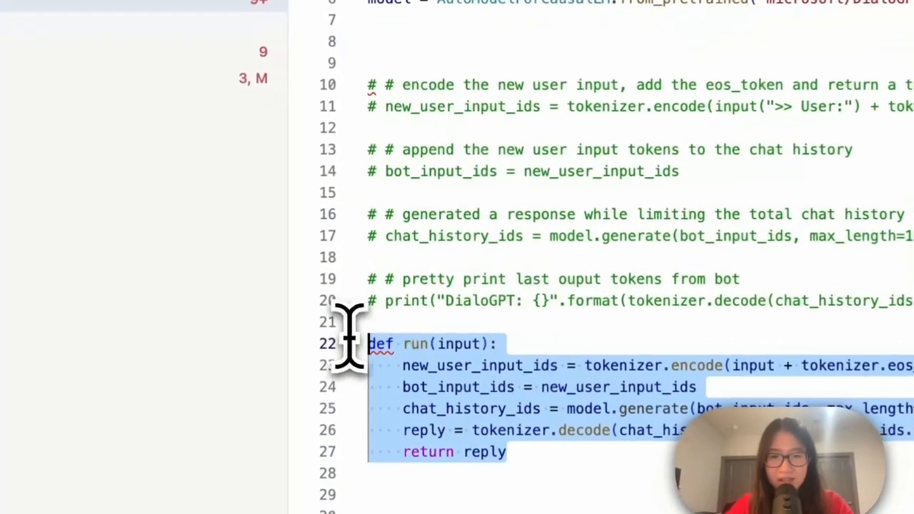
click(697, 52)
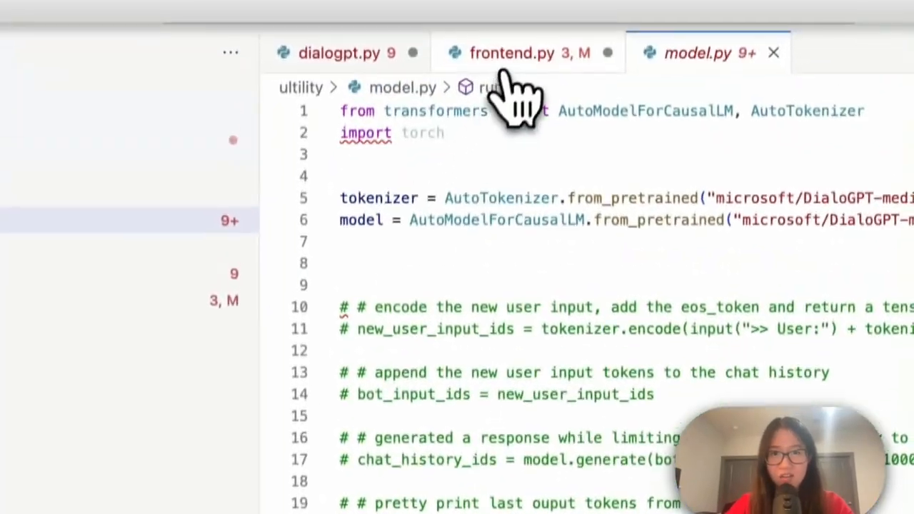
click(512, 52)
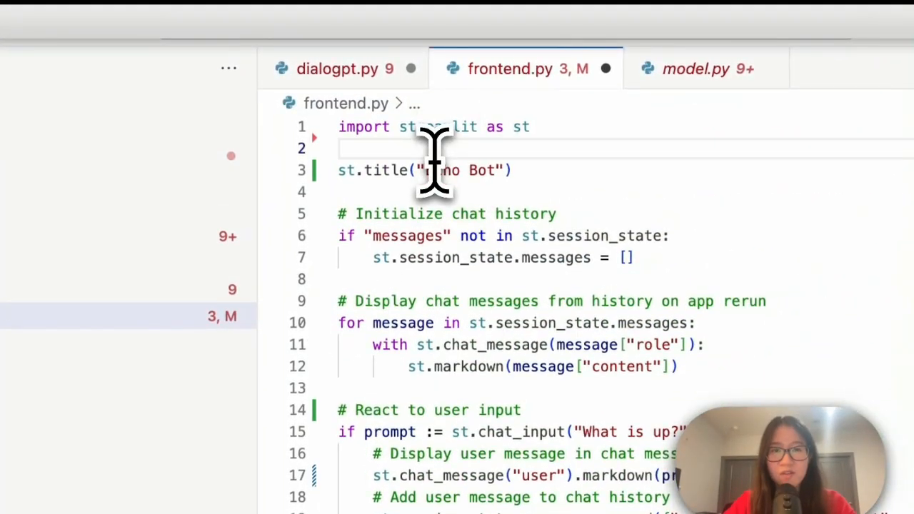
Add 'from ultility import model' to frontend.py, call model.run(prompt), and check the Streamlit terminal.
text(from ultility i)
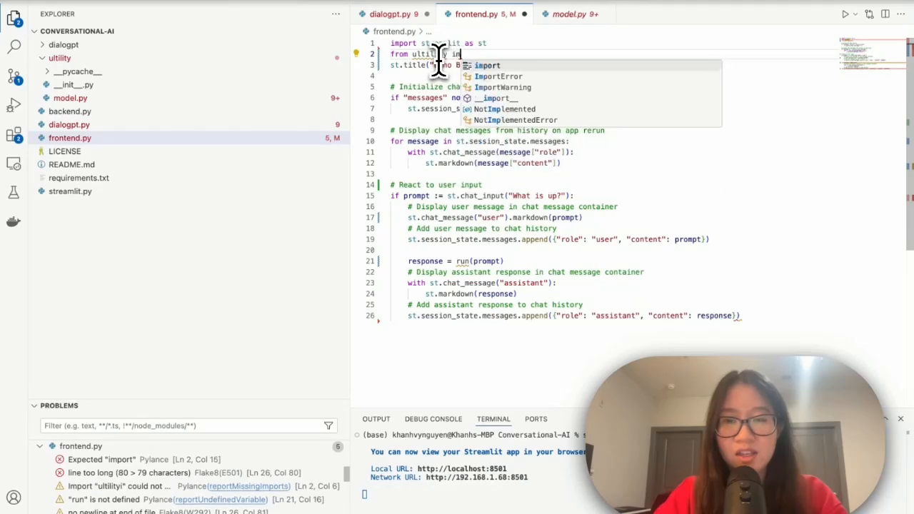
text(model.)
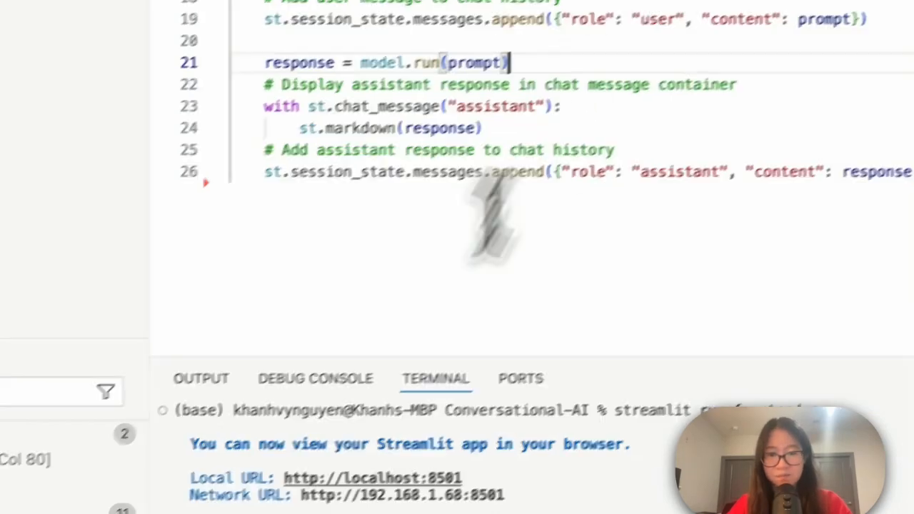
click(593, 44)
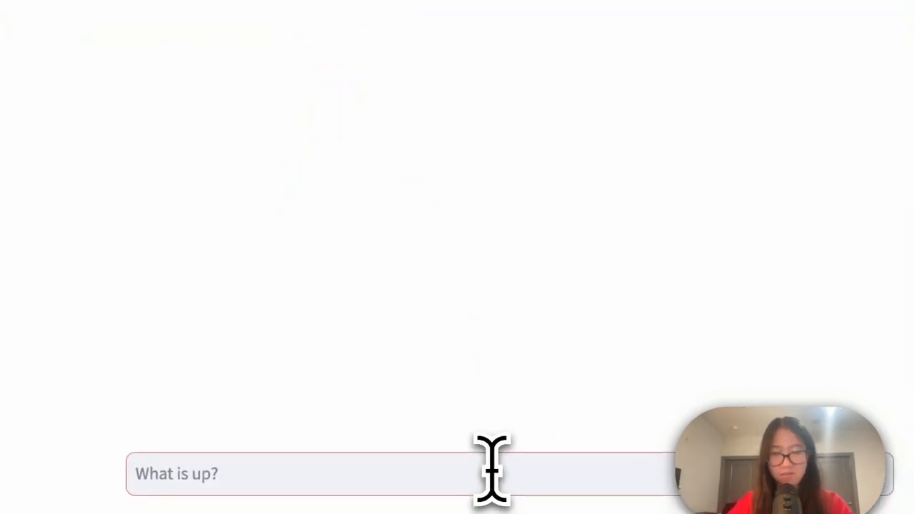
Ask the bot 'How is the weather today?' and start a follow-up message ending 'great!'.
text(How is the wea)
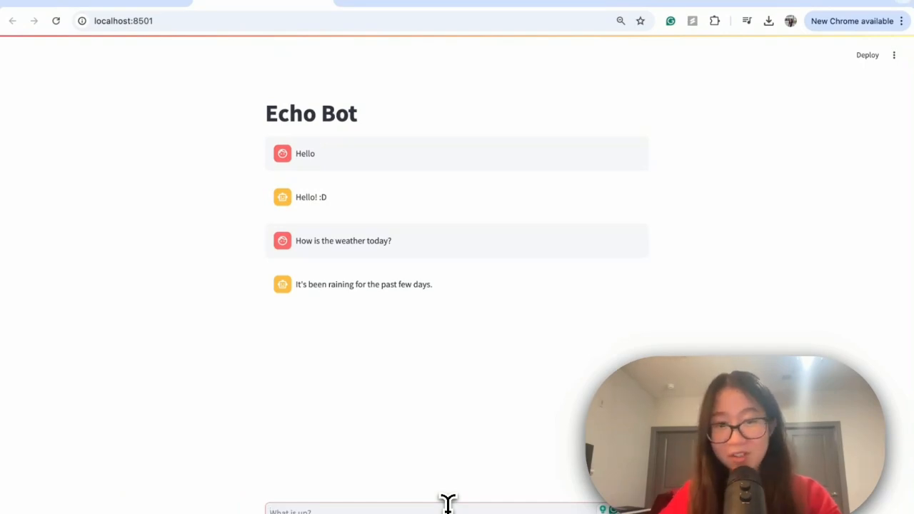
scroll(down, 3)
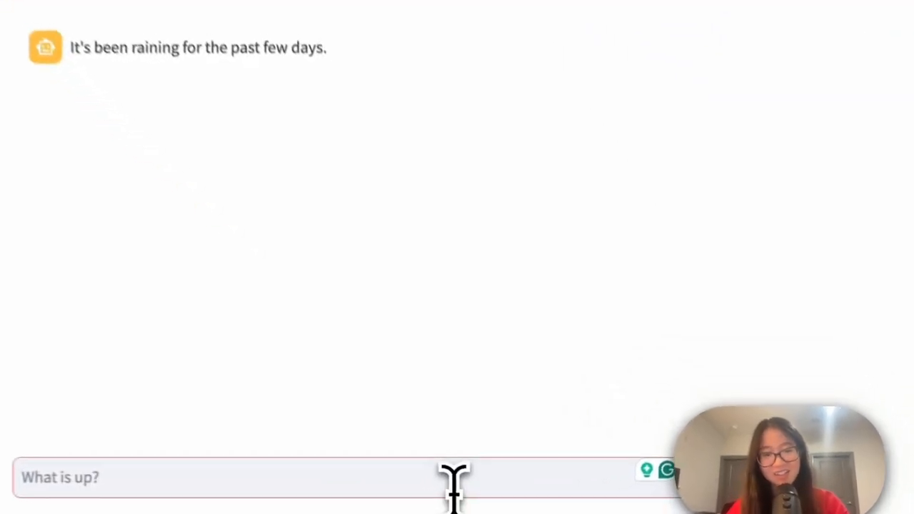
text(great!)
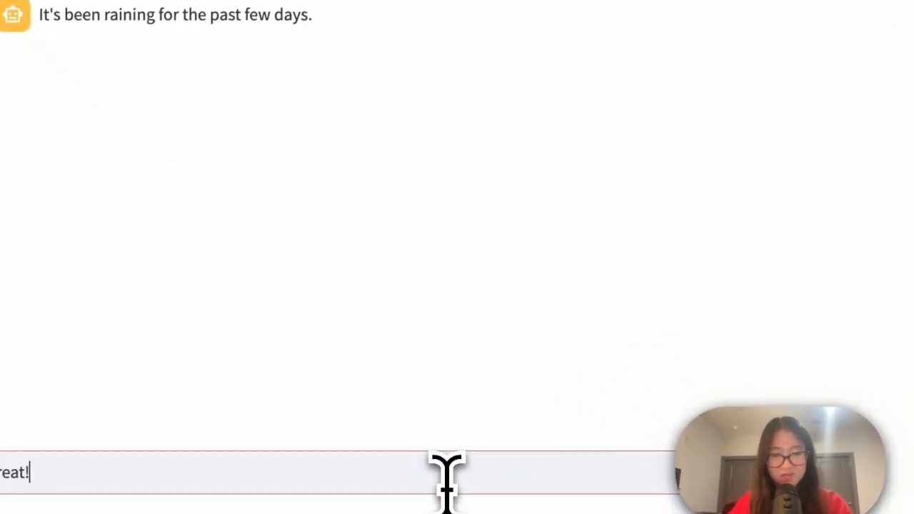